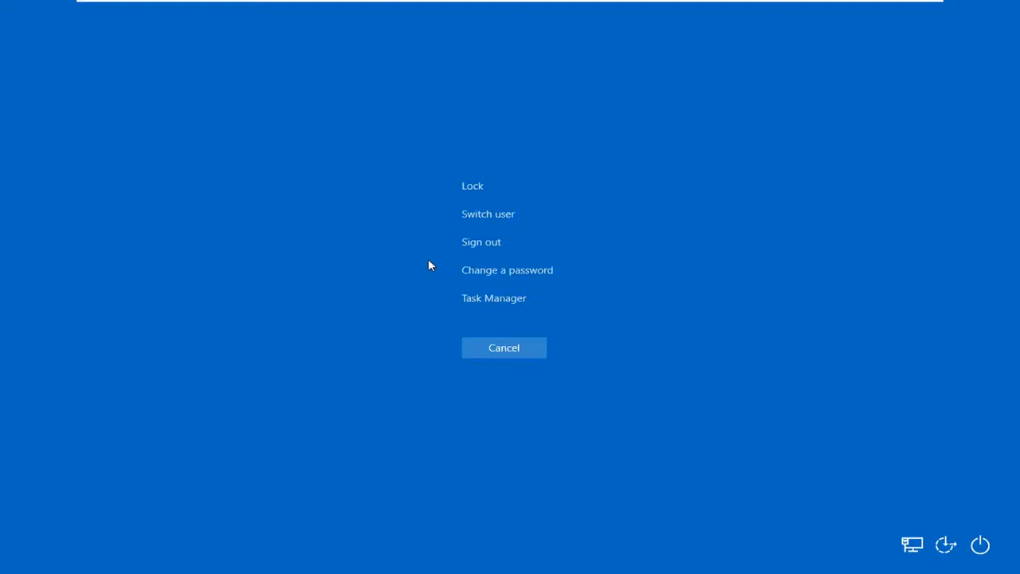
# Launch Task Manager from the Ctrl+Alt+Del security screen
pyautogui.click(493, 297)
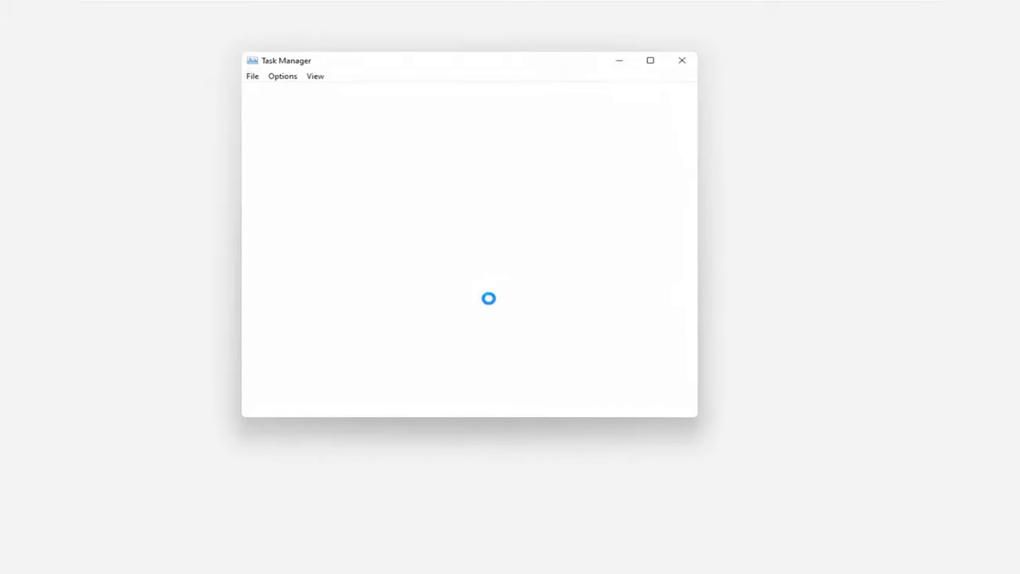
# Run 'explorer' as a new task with administrative privileges to restore the desktop
pyautogui.click(246, 71)
pyautogui.write('explore')
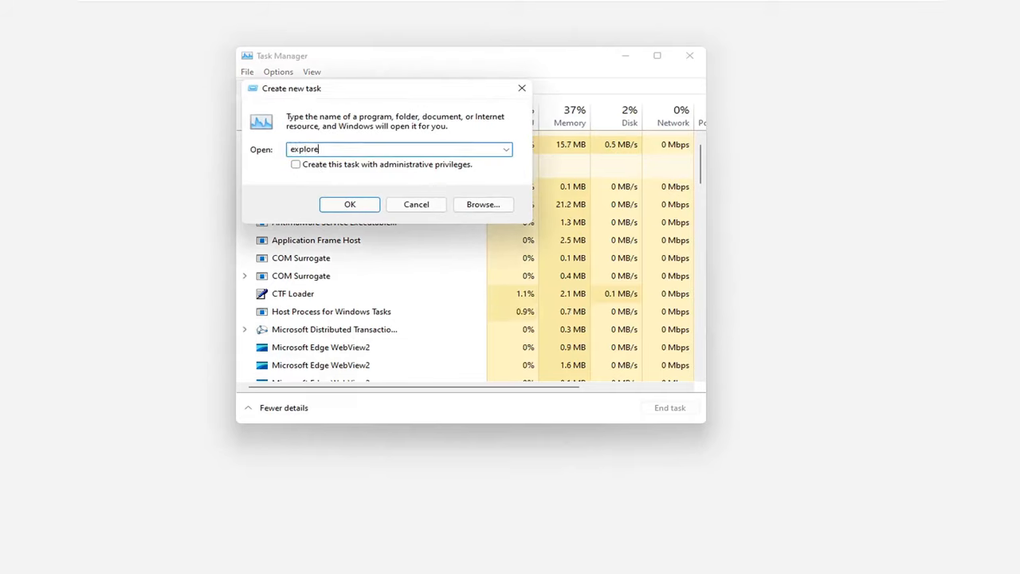
pyautogui.click(296, 164)
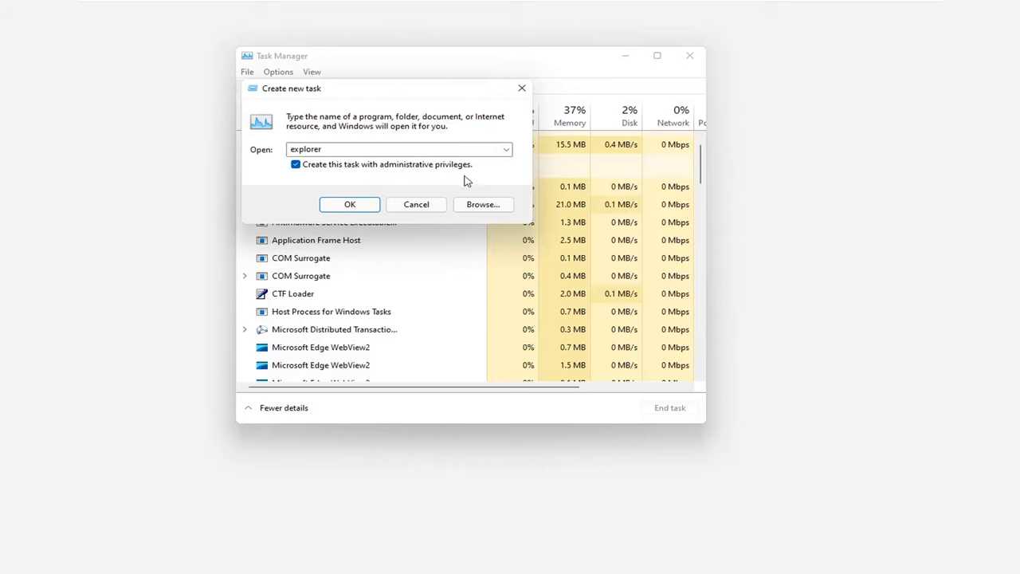
pyautogui.click(349, 204)
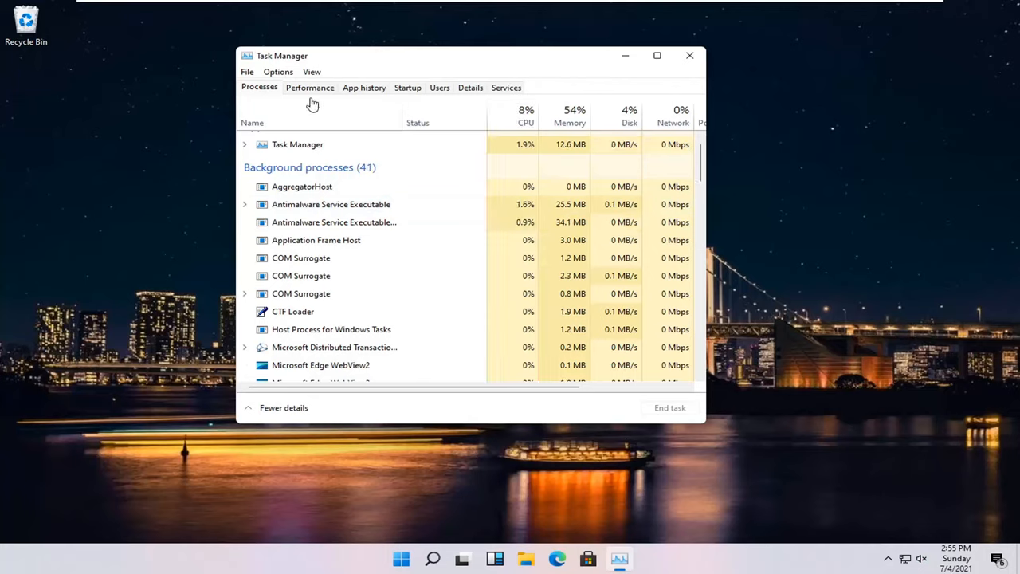
# Run 'regedit' as a new task with administrative privileges from Task Manager
pyautogui.click(247, 72)
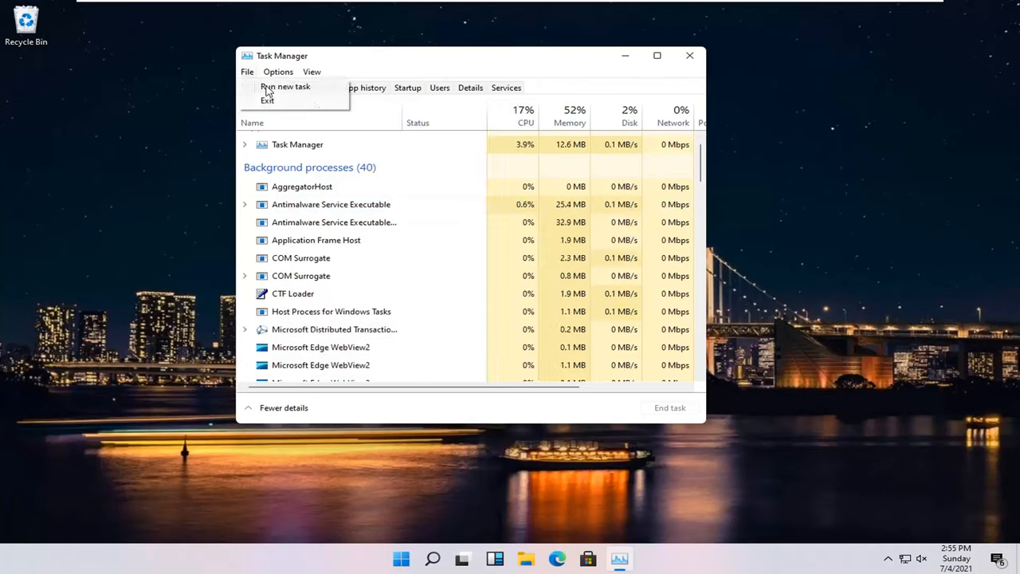
pyautogui.click(286, 86)
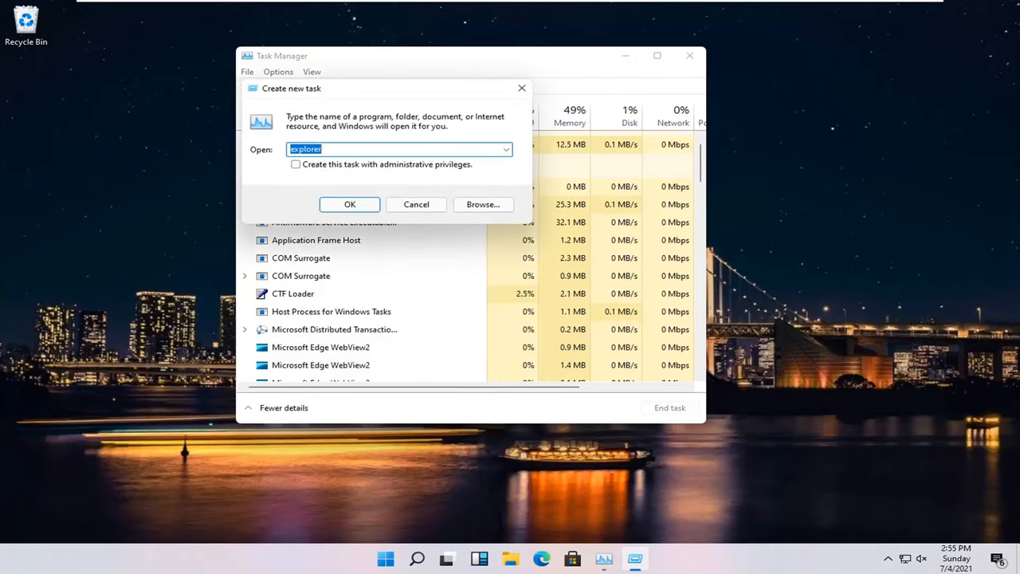
pyautogui.write('regedit')
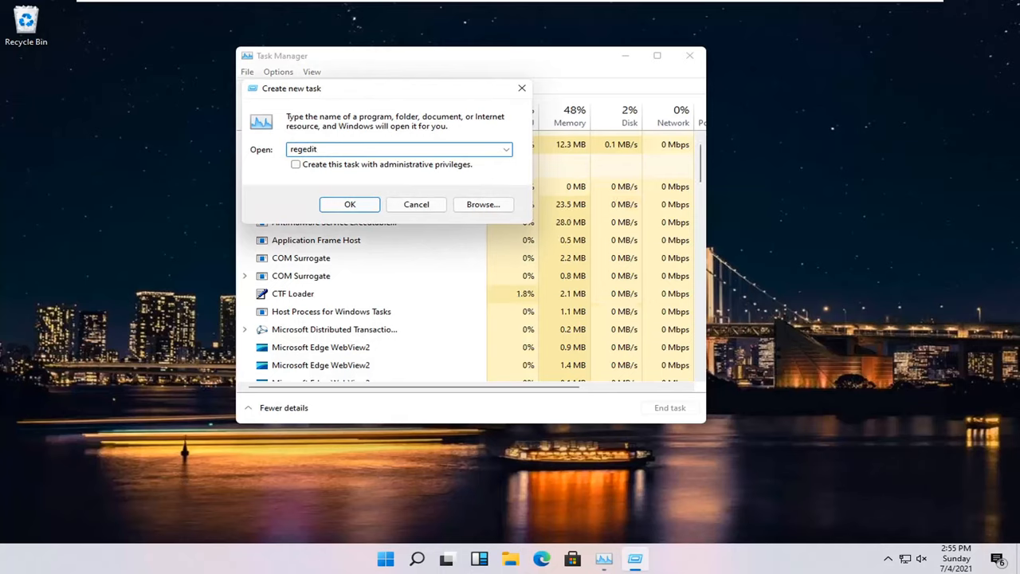
pyautogui.click(296, 164)
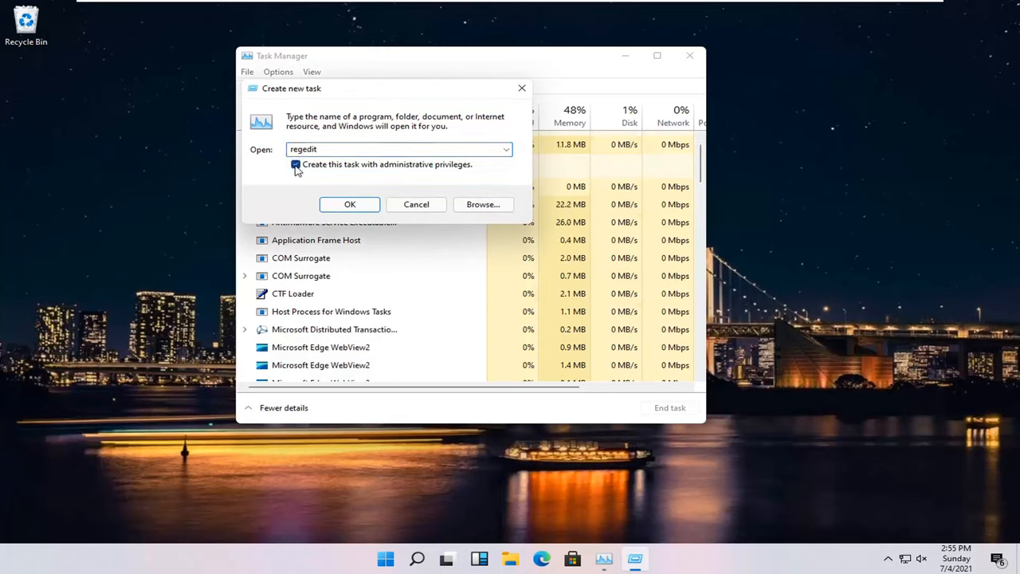
pyautogui.click(296, 164)
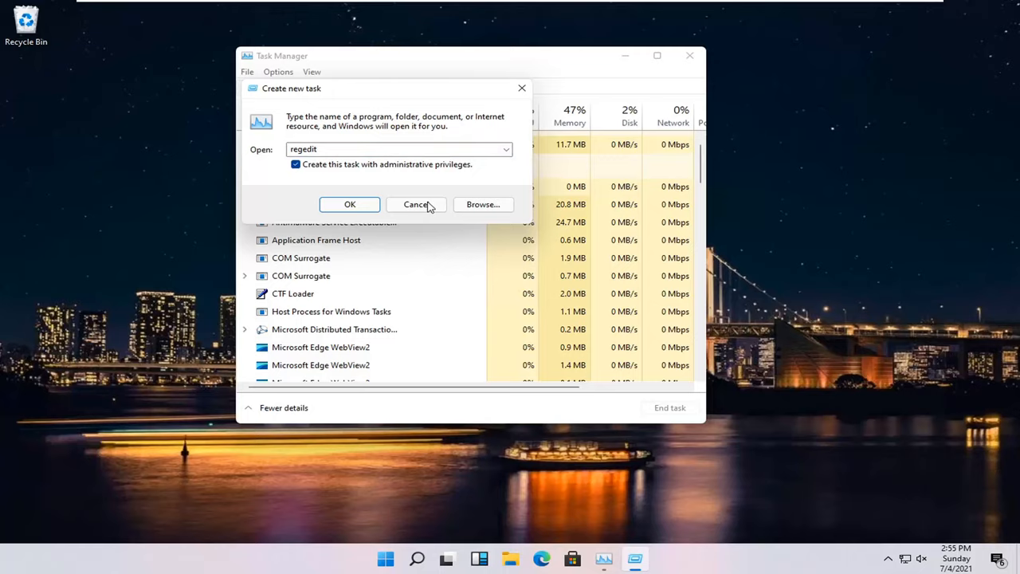
pyautogui.click(349, 204)
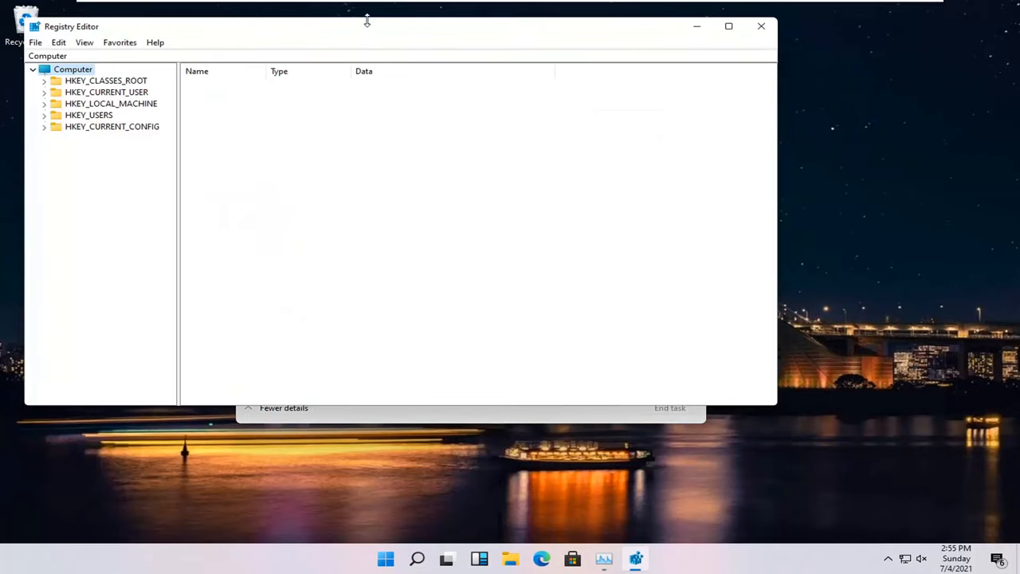
# Move the Registry Editor window and browse to HKLM\SOFTWARE\Microsoft\Windows NT\CurrentVersion
pyautogui.moveTo(367, 26); pyautogui.dragTo(547, 65)
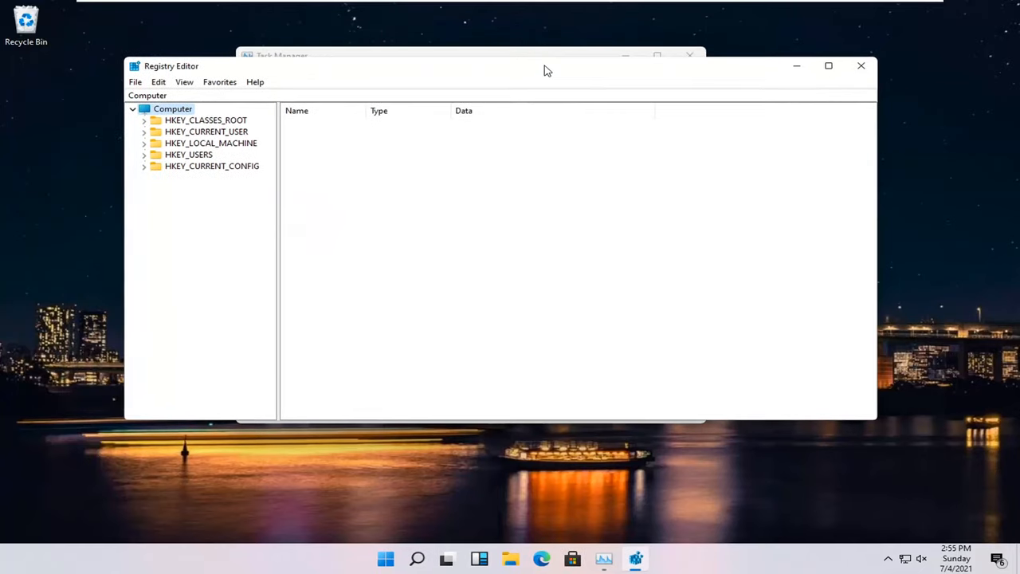
pyautogui.moveTo(206, 153)
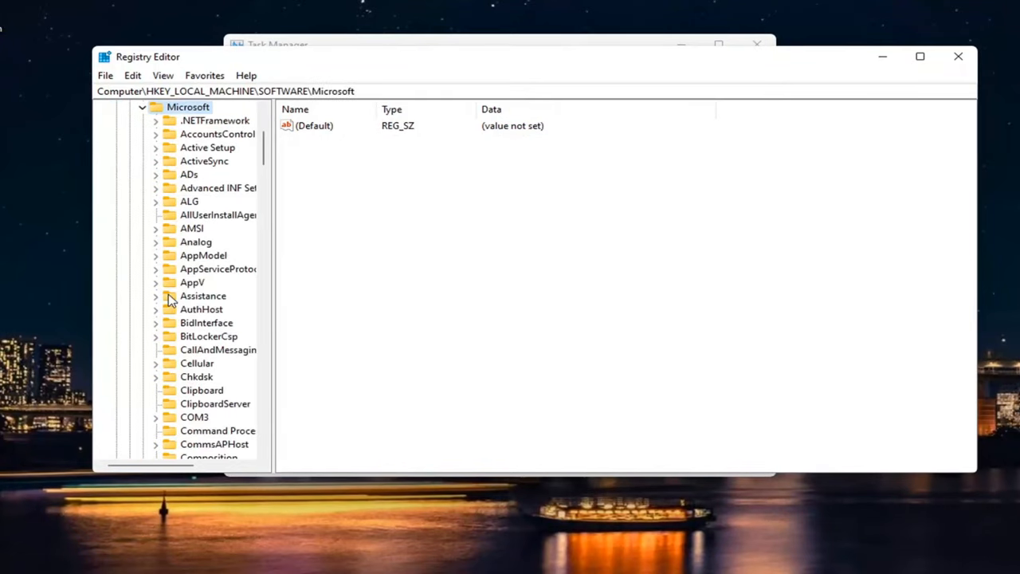
pyautogui.scroll(-3)
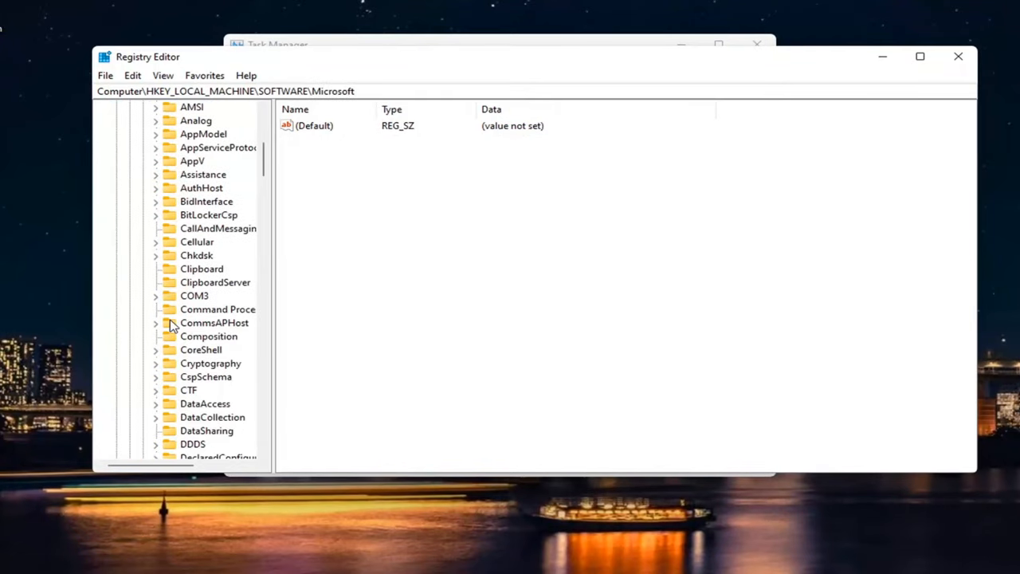
pyautogui.scroll(-3)
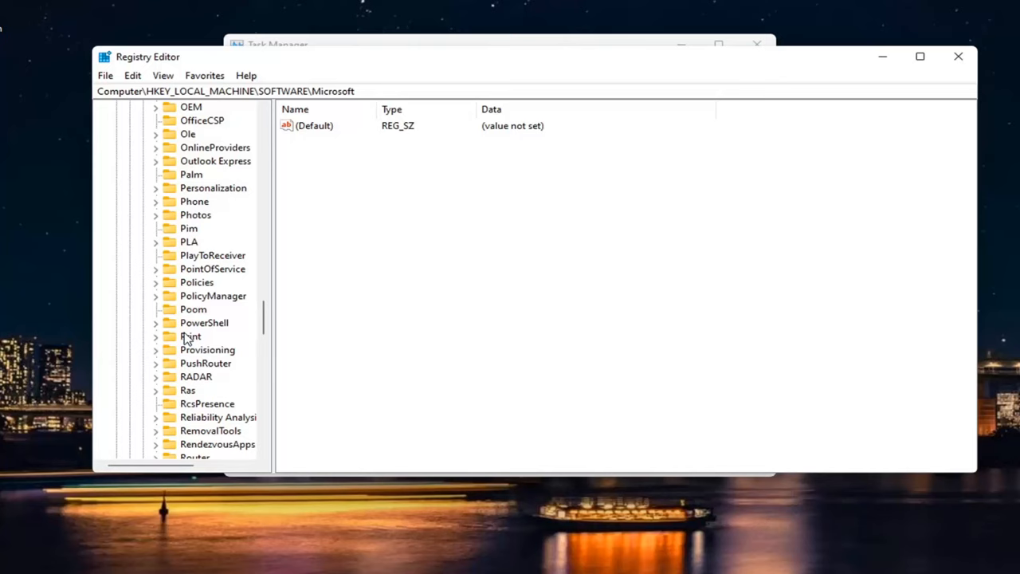
pyautogui.scroll(-3)
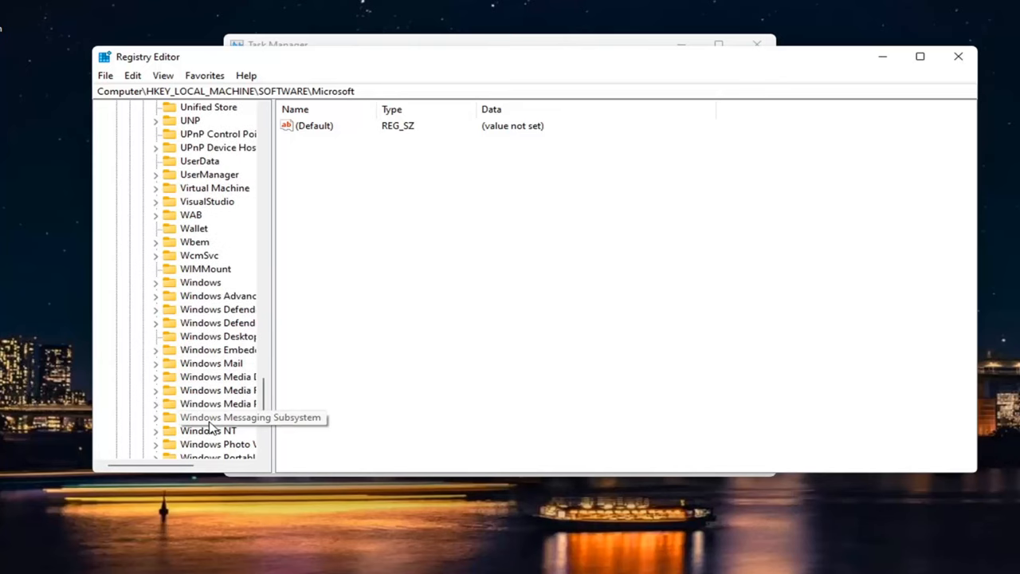
pyautogui.click(208, 429)
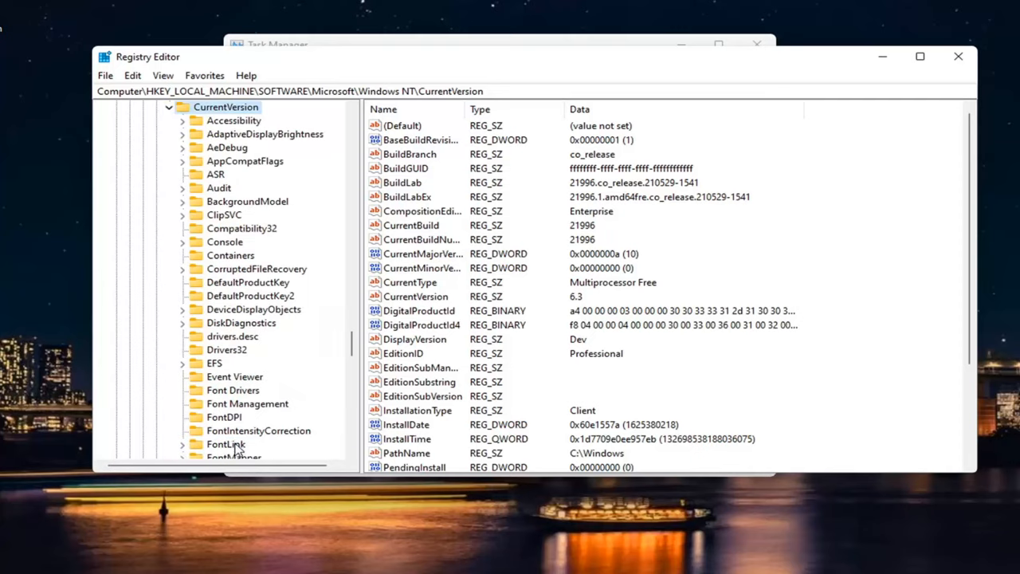
pyautogui.scroll(-3)
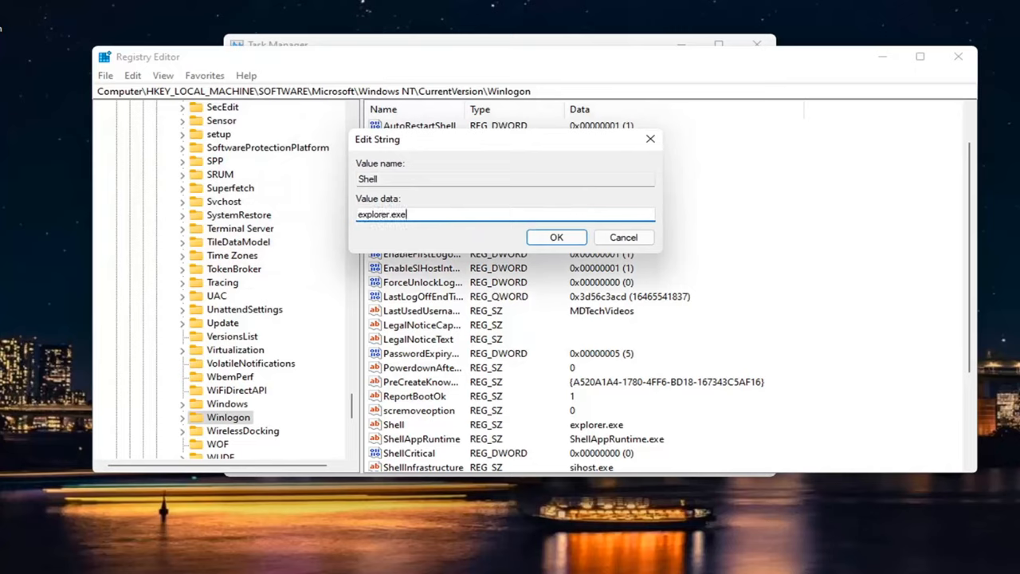
pyautogui.moveTo(398, 245)
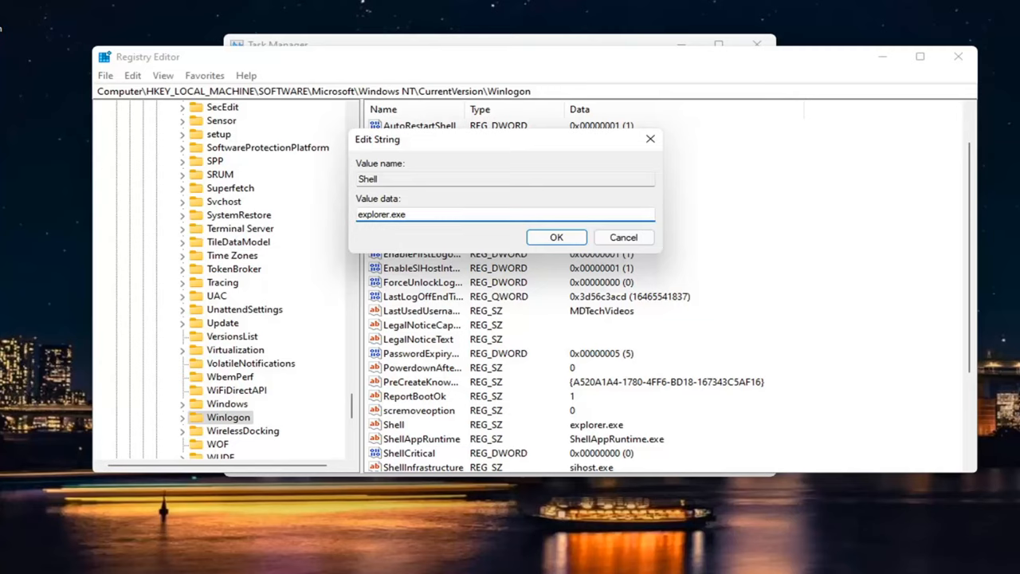
pyautogui.moveTo(640, 197)
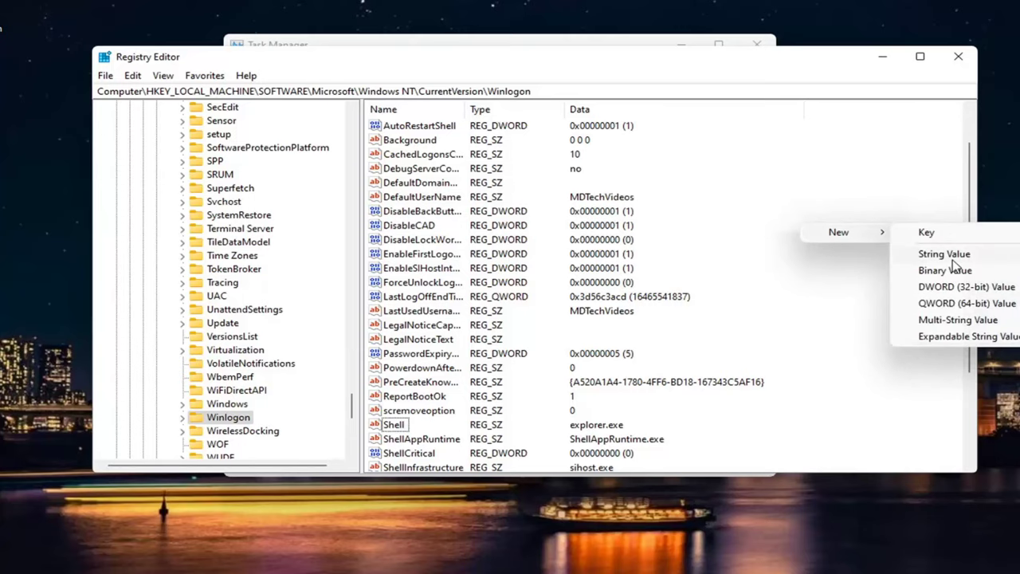
# Add a new string value in Winlogon, then open Shell showing explorer.exe
pyautogui.click(944, 254)
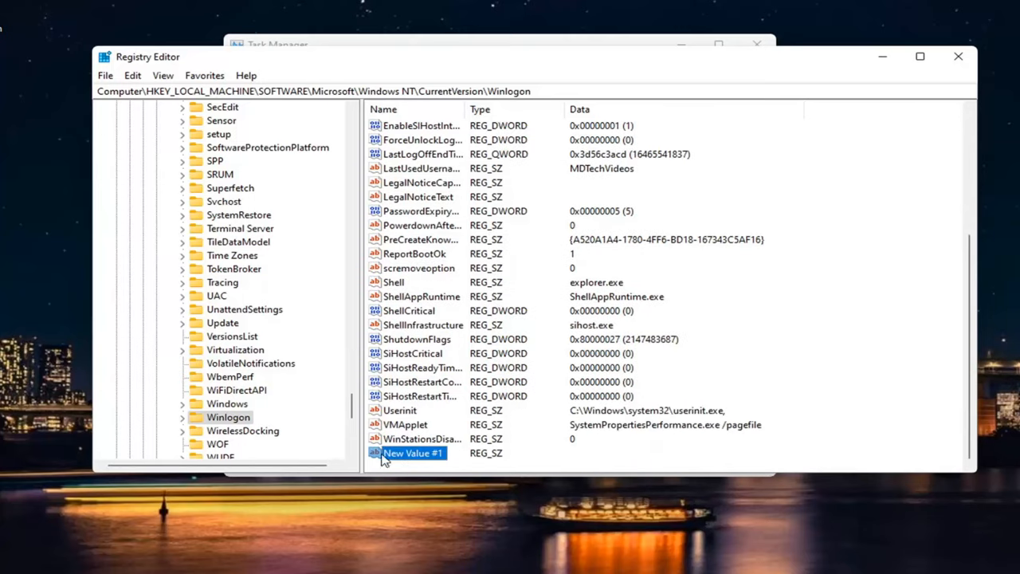
pyautogui.scroll(3)
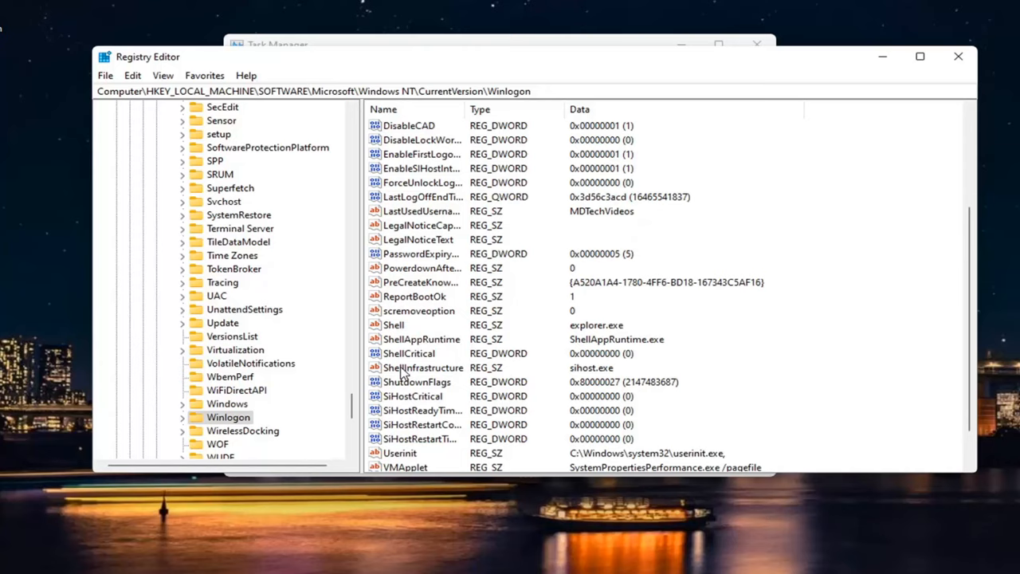
pyautogui.scroll(3)
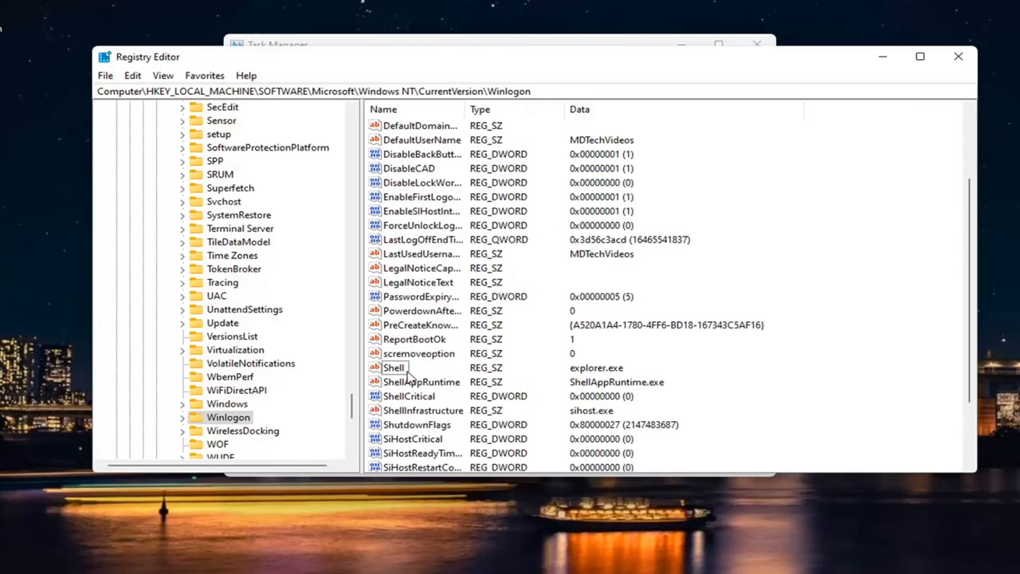
pyautogui.doubleClick(394, 367)
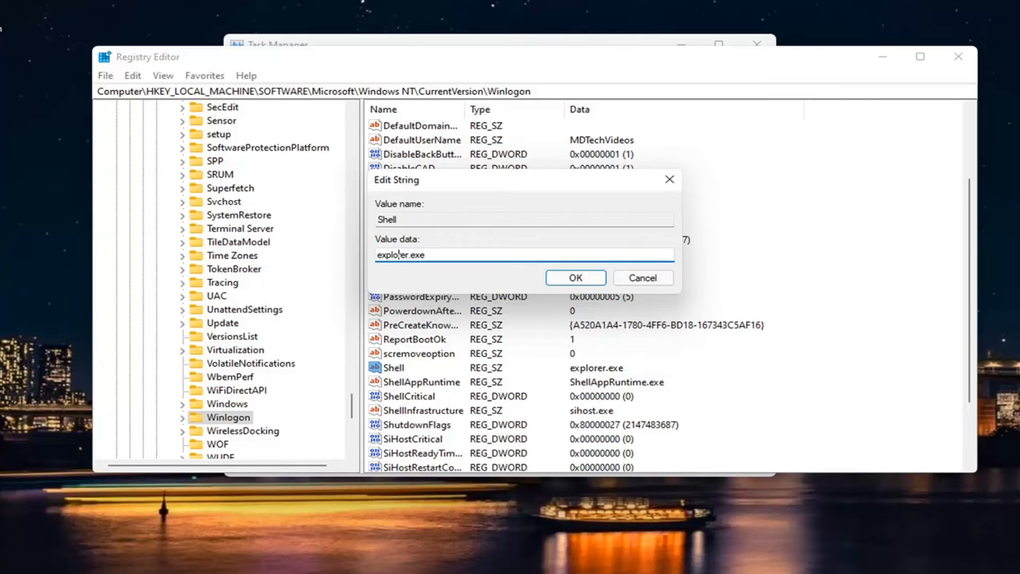
# Dismiss the unchanged Shell dialog, collapse HKEY_LOCAL_MACHINE and close Registry Editor
pyautogui.click(575, 277)
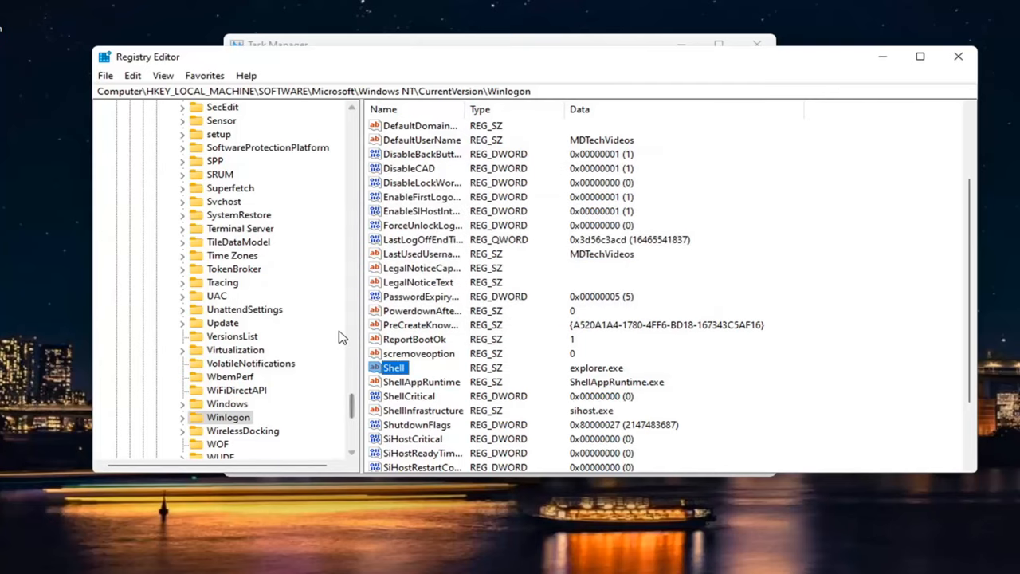
pyautogui.scroll(3)
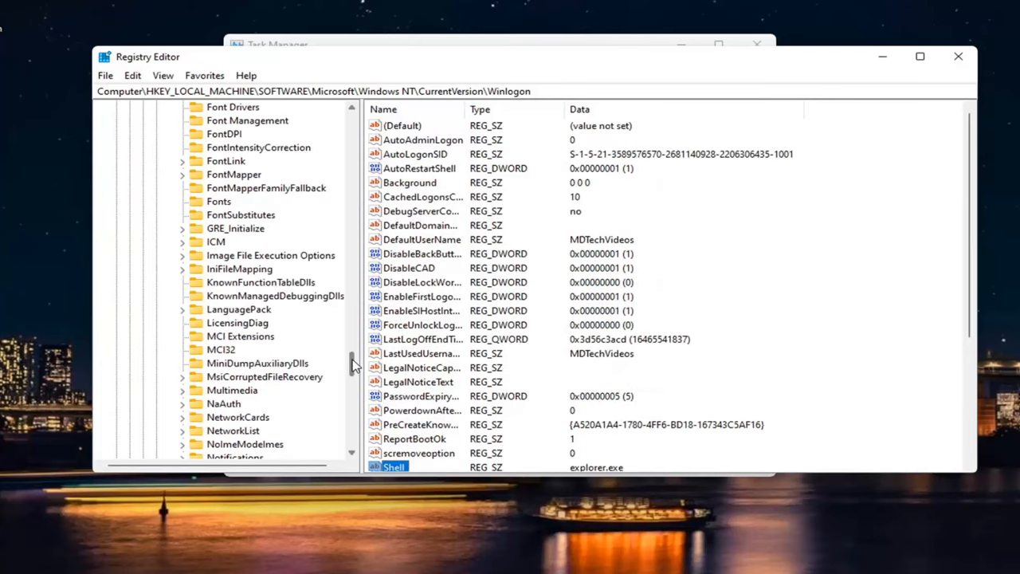
pyautogui.scroll(3)
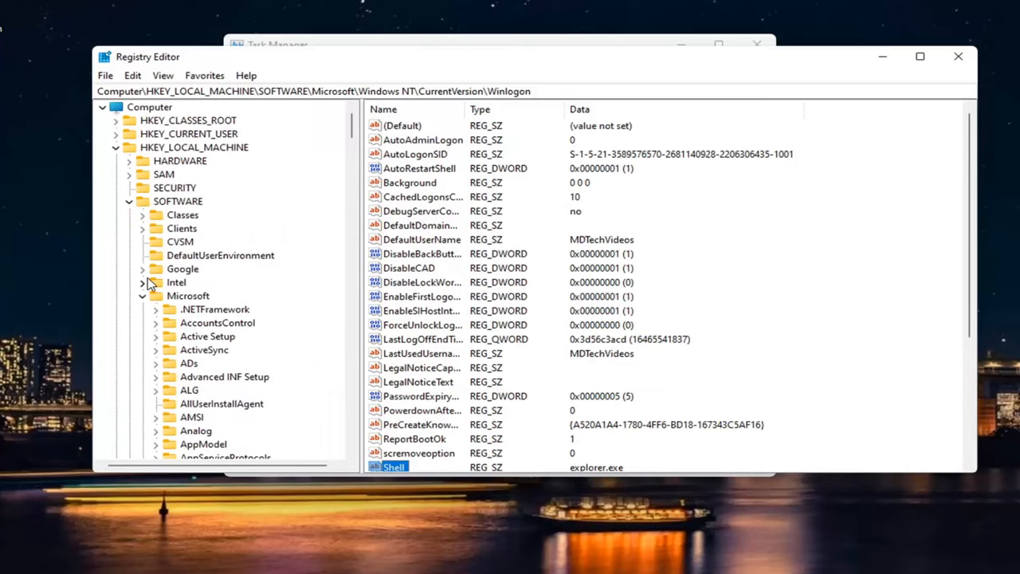
pyautogui.click(140, 295)
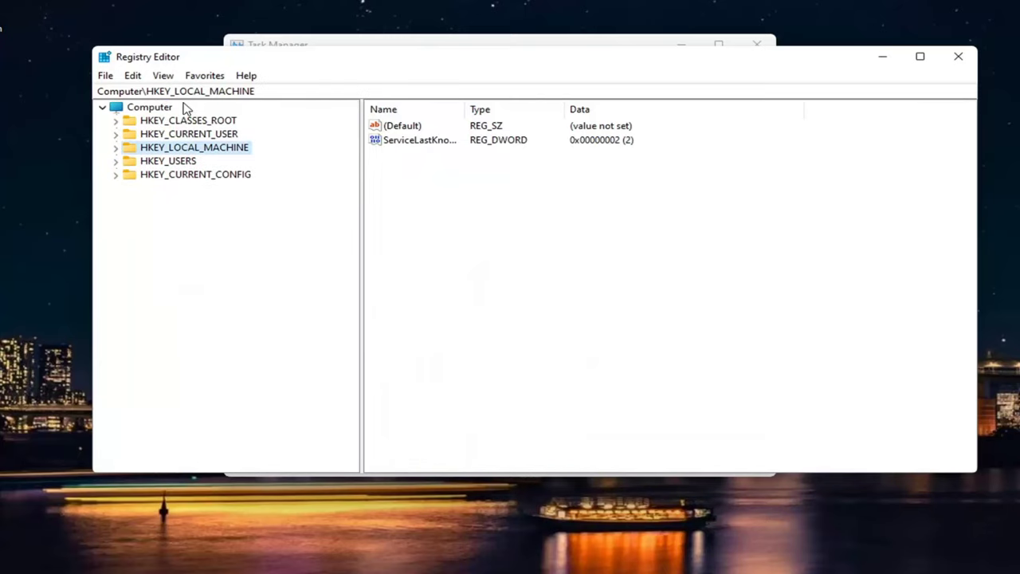
pyautogui.click(957, 57)
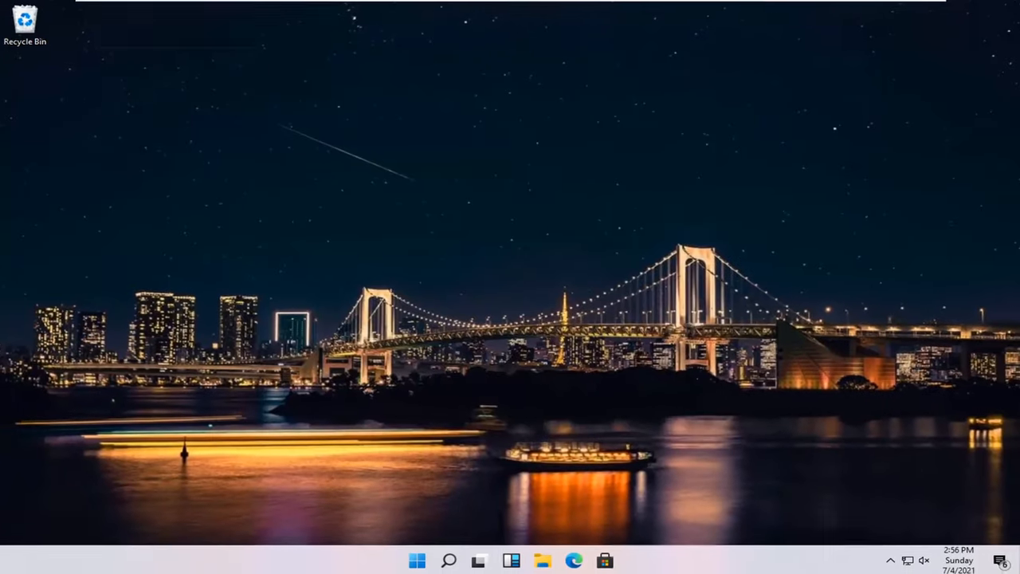